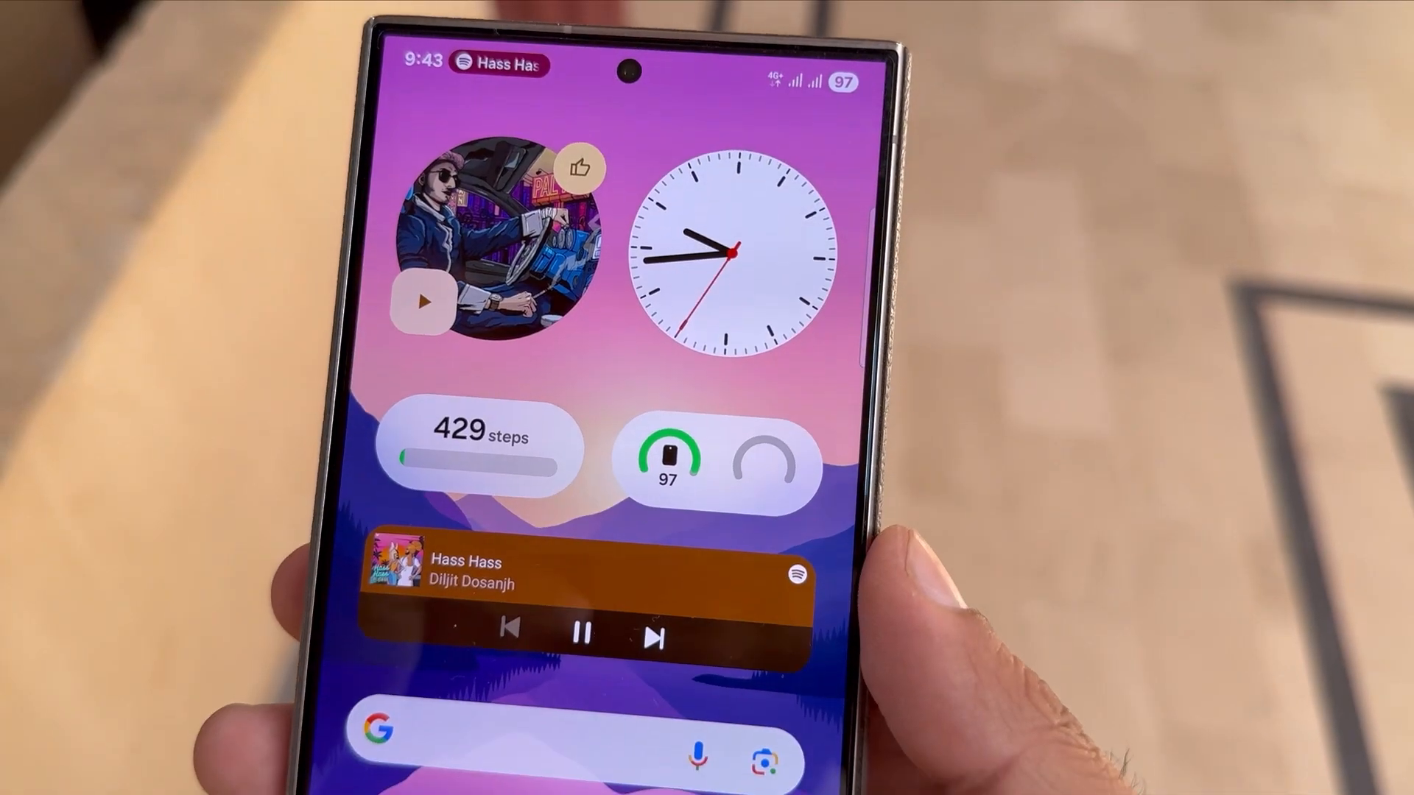
pyautogui.scroll(-3)
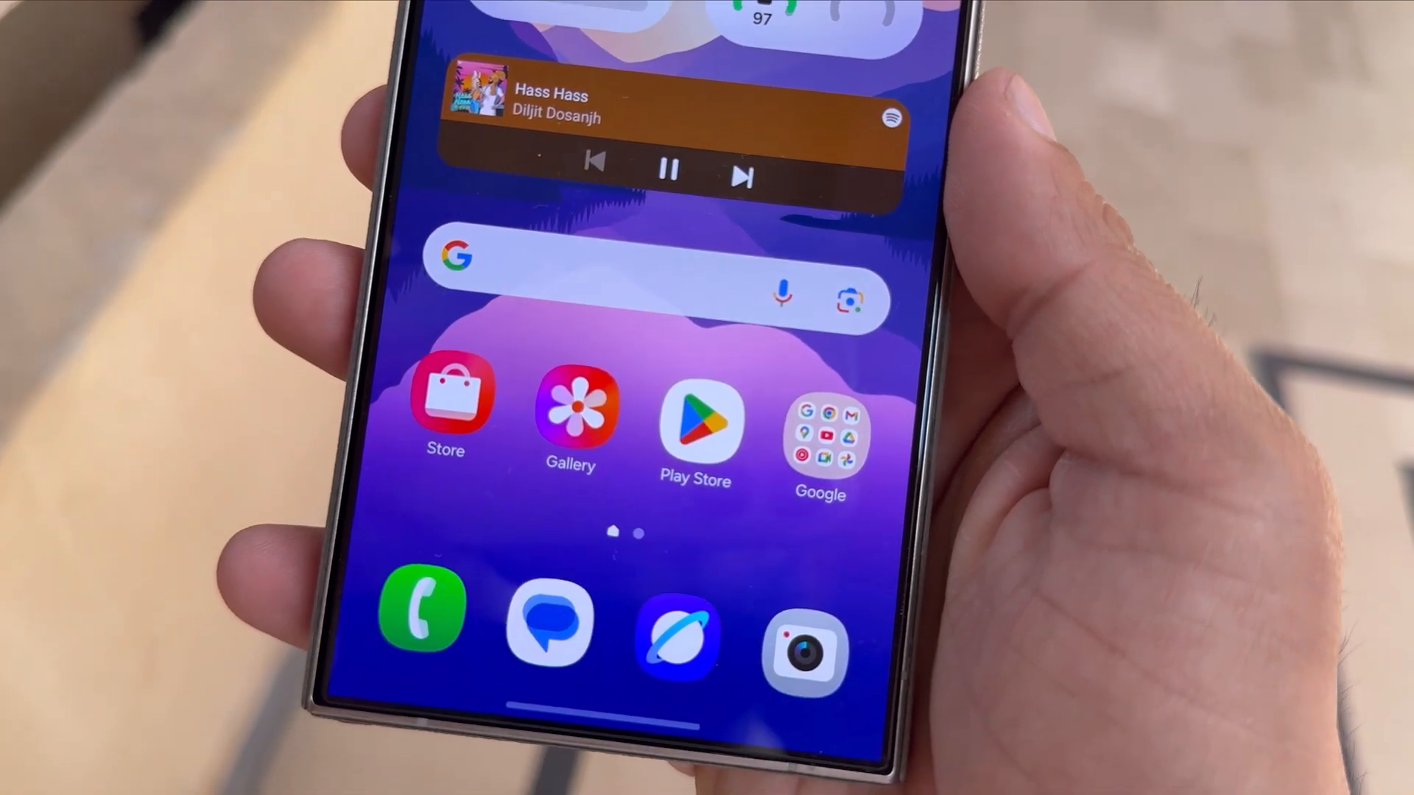
pyautogui.scroll(-3)
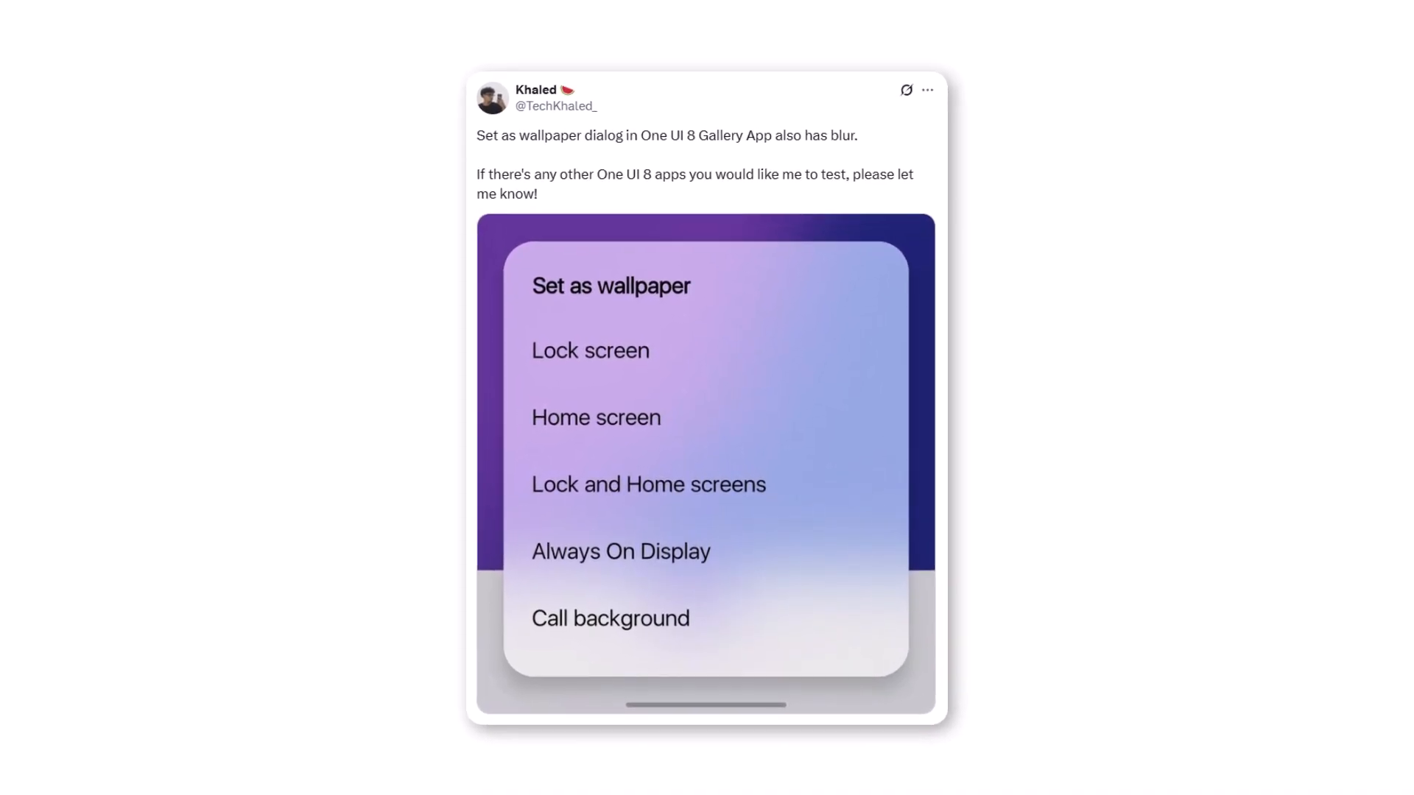
pyautogui.scroll(3)
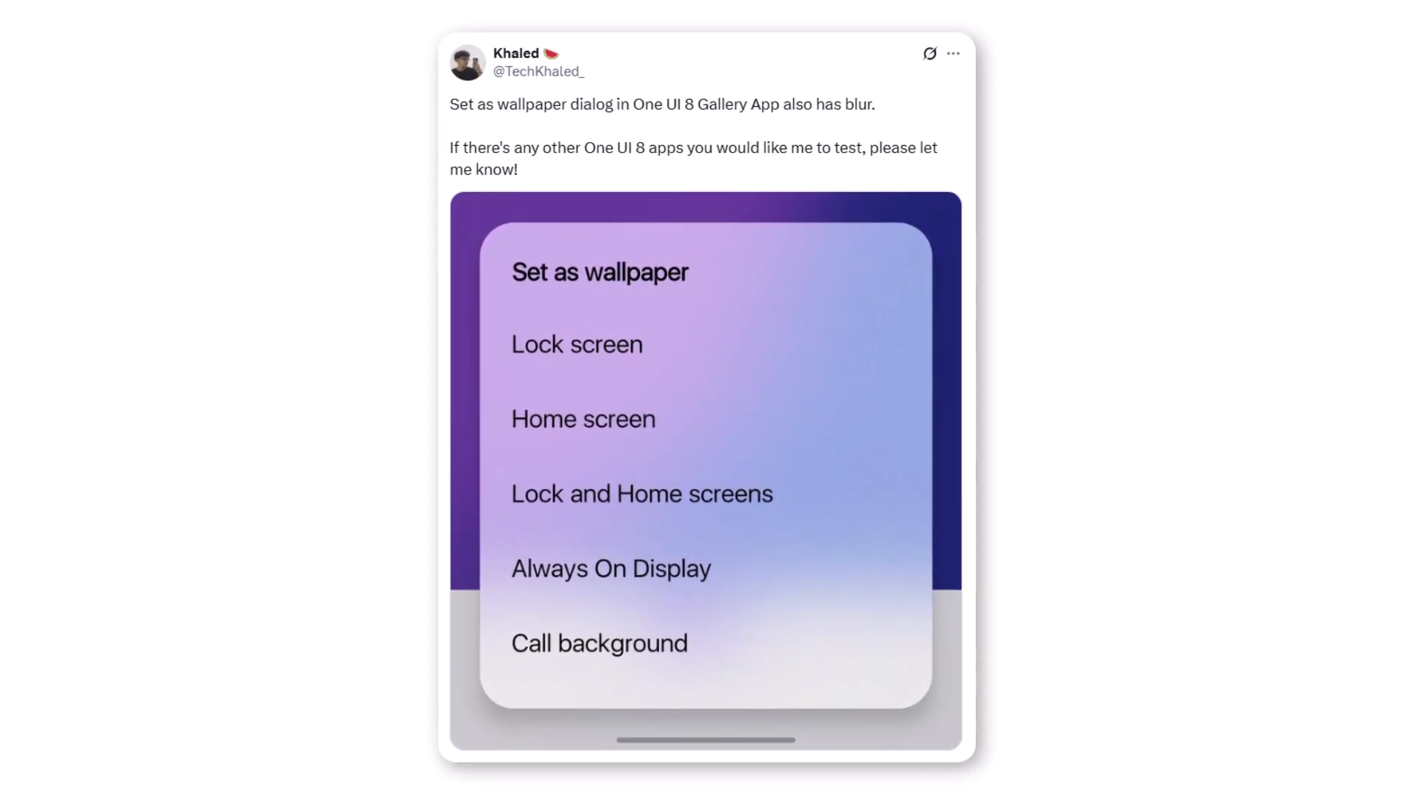
pyautogui.scroll(3)
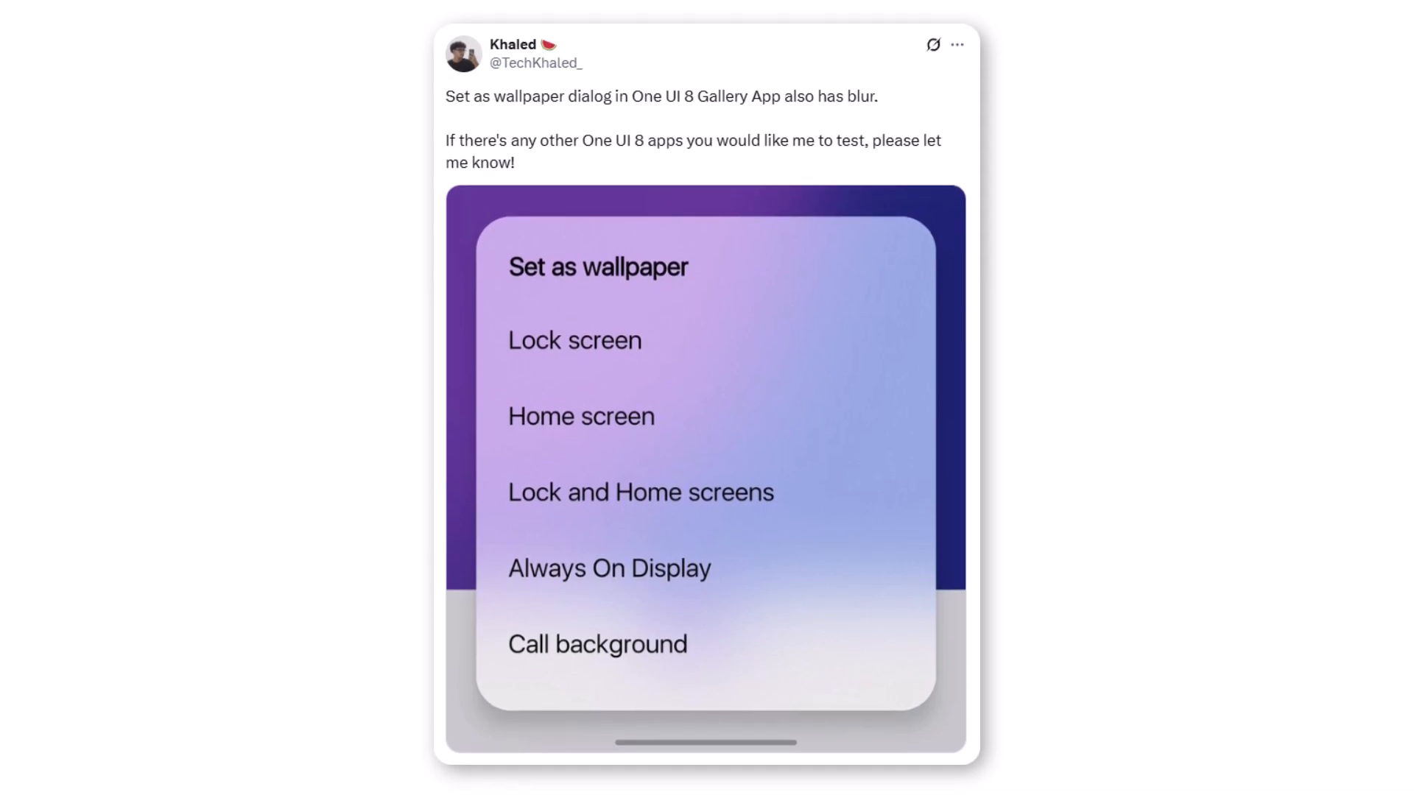